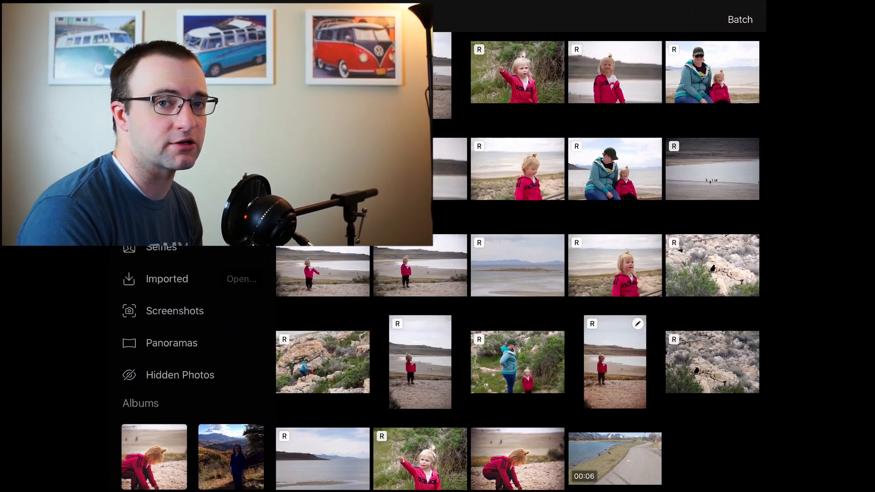
Locate the 6-second duck-pond video in the library grid and bring up its adjustment sliders
scroll(up, 3)
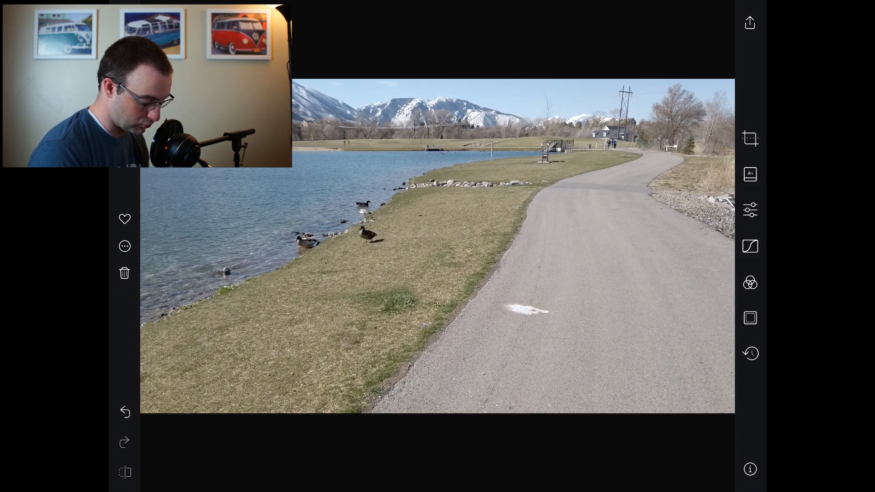
click(749, 210)
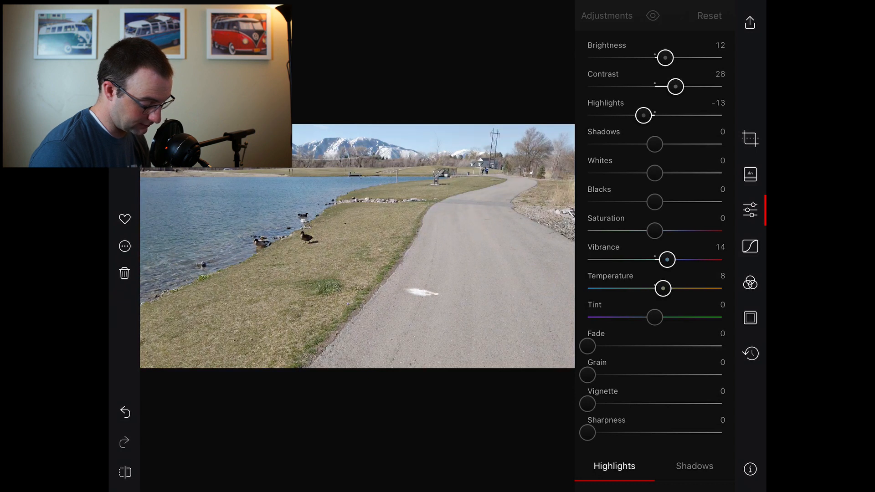
Leave tone edits at brightness 12, contrast 28, highlights -13, vibrance 14, temperature 8 and move to Curves
click(749, 247)
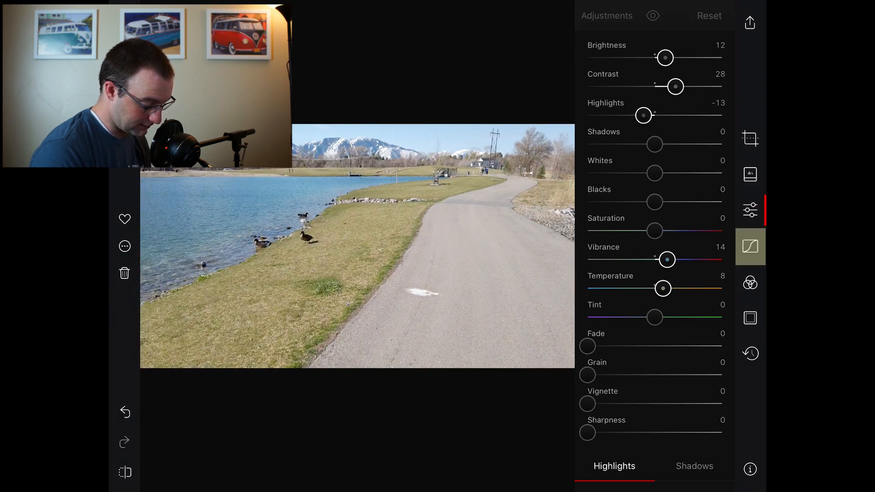
Reshape the overall RGB curve, then the red and green channel curves
click(750, 246)
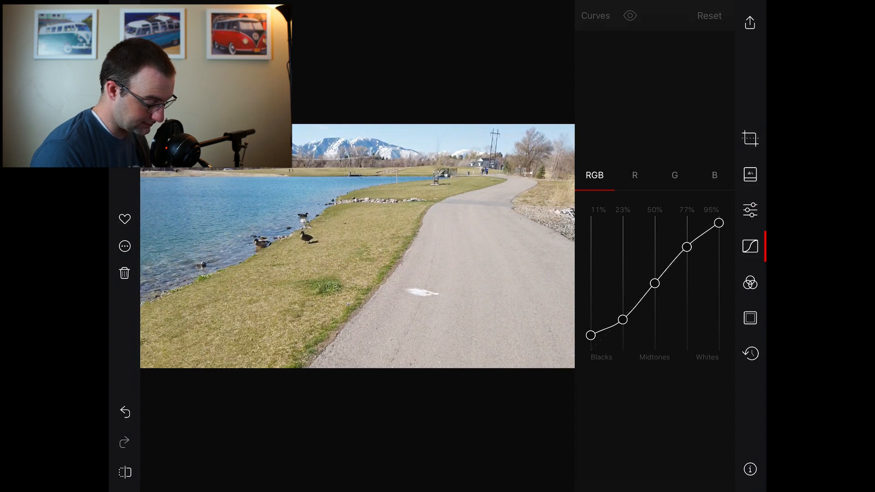
click(634, 175)
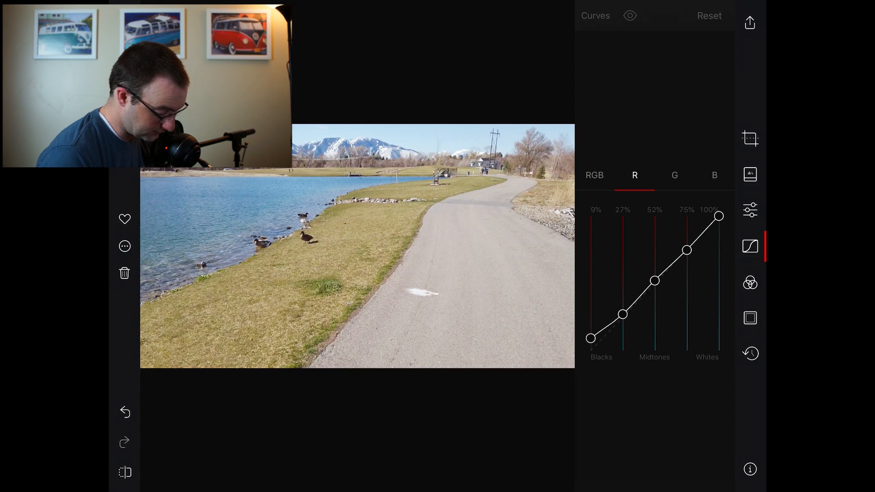
click(674, 175)
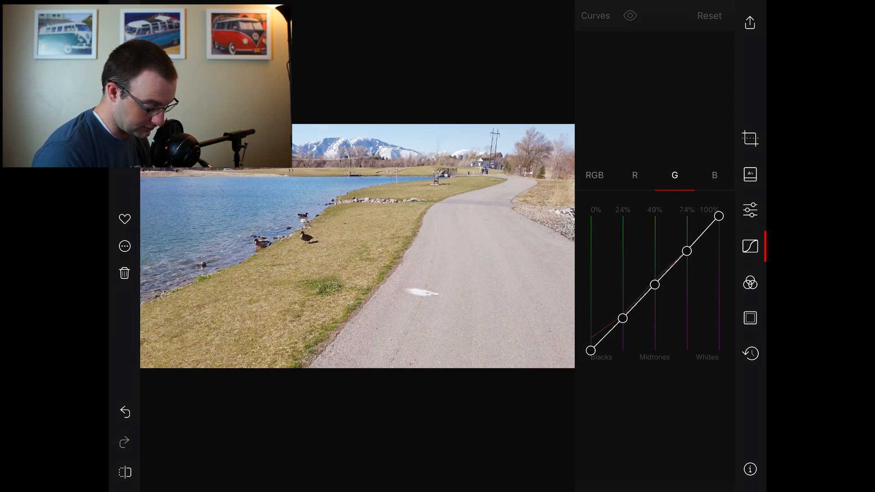
Select the yellow swatch in the Color panel's hue, saturation and luminance controls
click(750, 283)
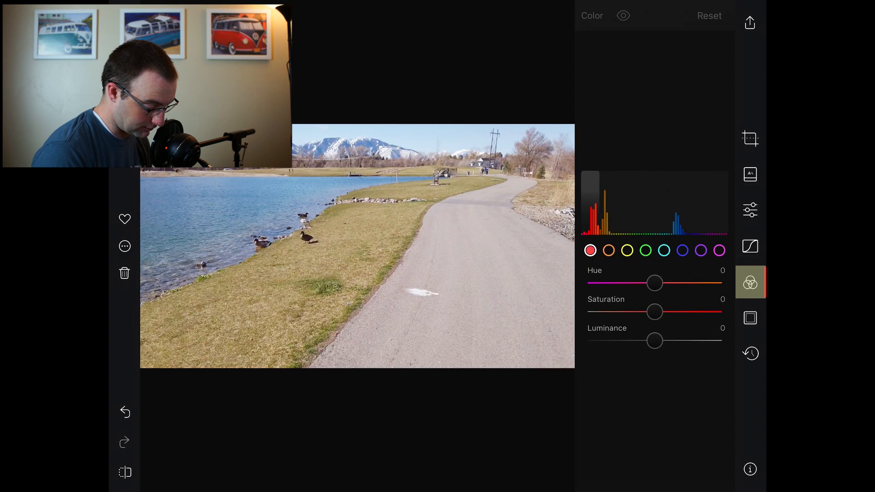
click(627, 250)
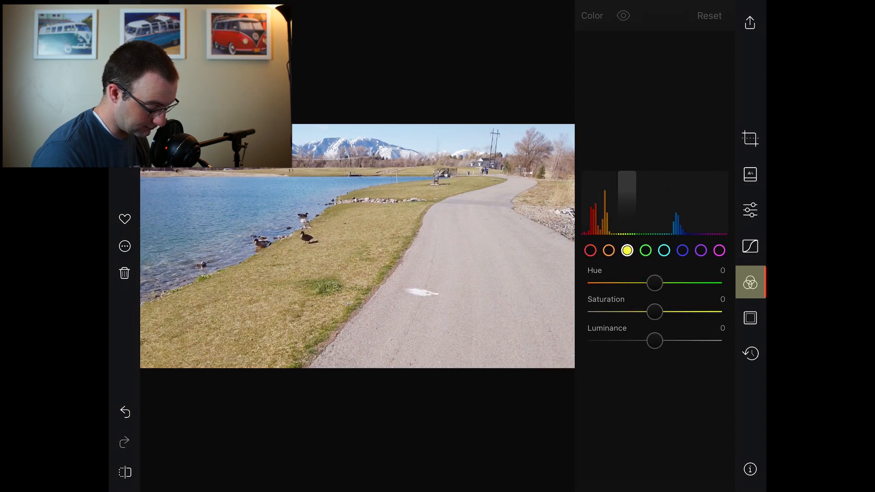